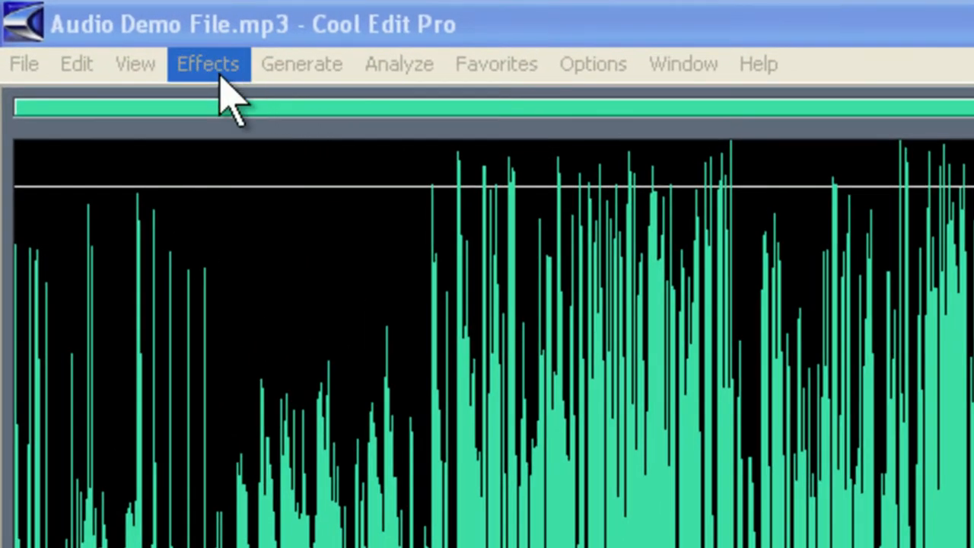
Browse the Effects menu's Amplitude submenu for Audio Demo File.mp3
click(207, 64)
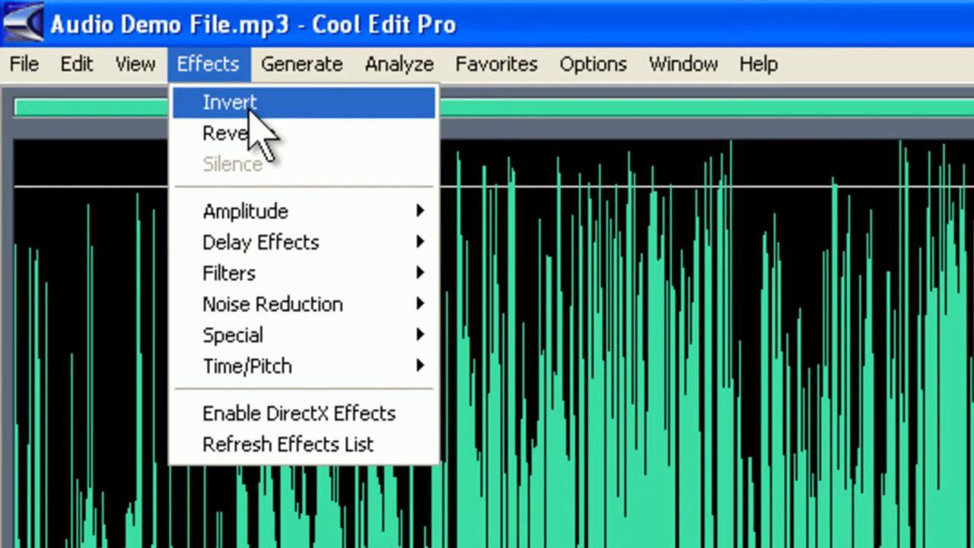
mouse_move(245, 212)
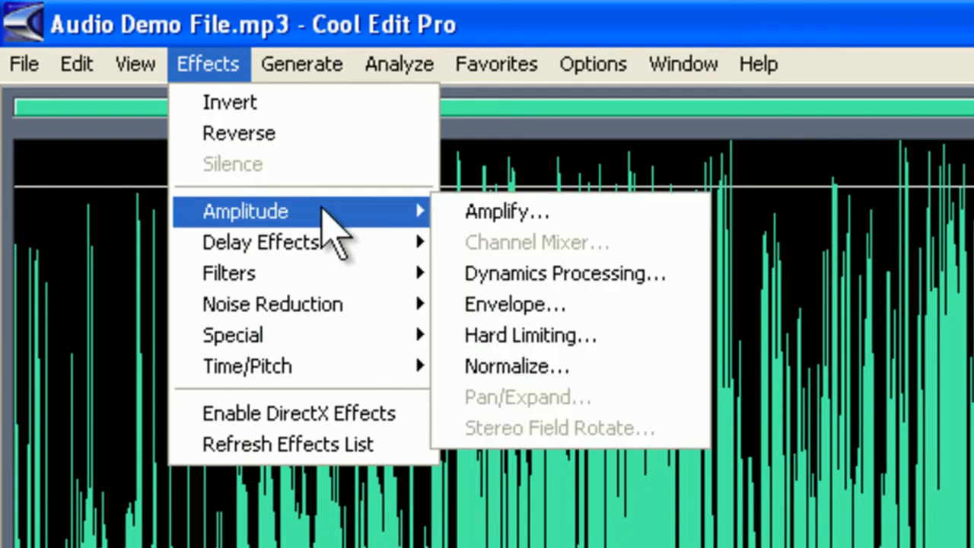
mouse_move(373, 243)
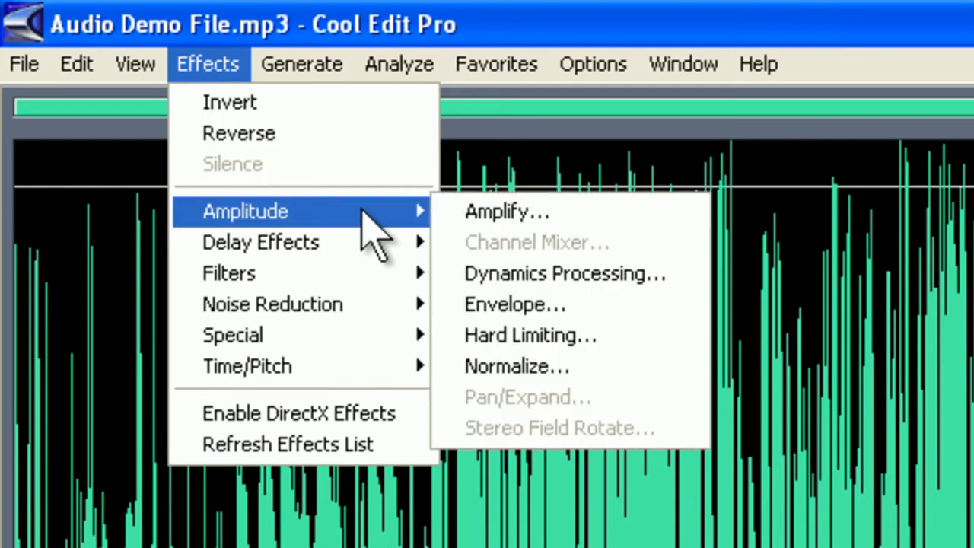
mouse_move(411, 221)
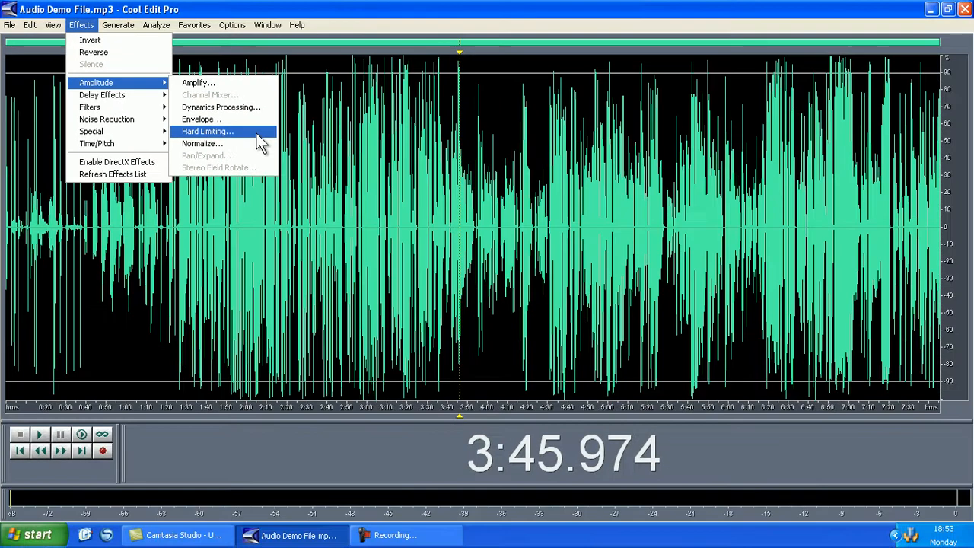
Bring up Hard Limiting with -0.5 dB max amplitude and 8 dB input boost
click(207, 131)
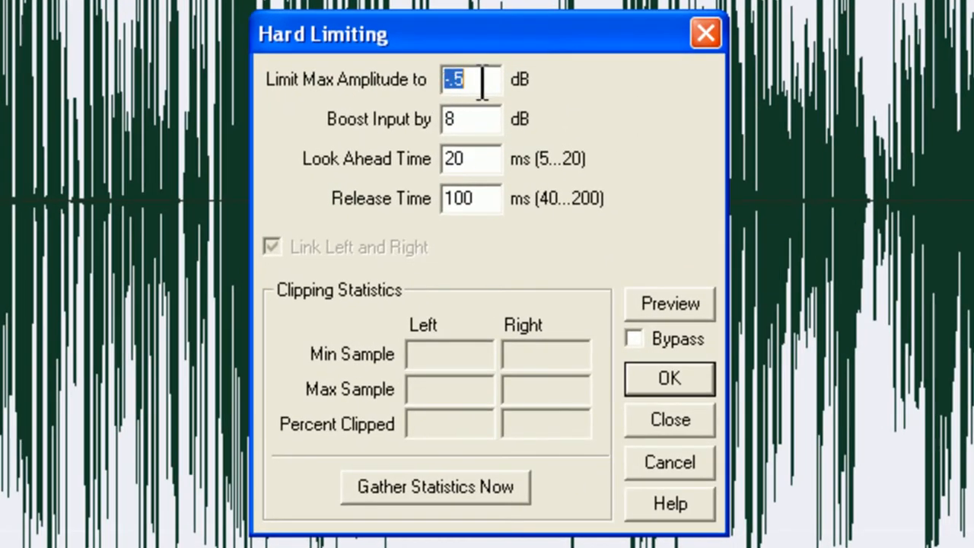
mouse_move(490, 119)
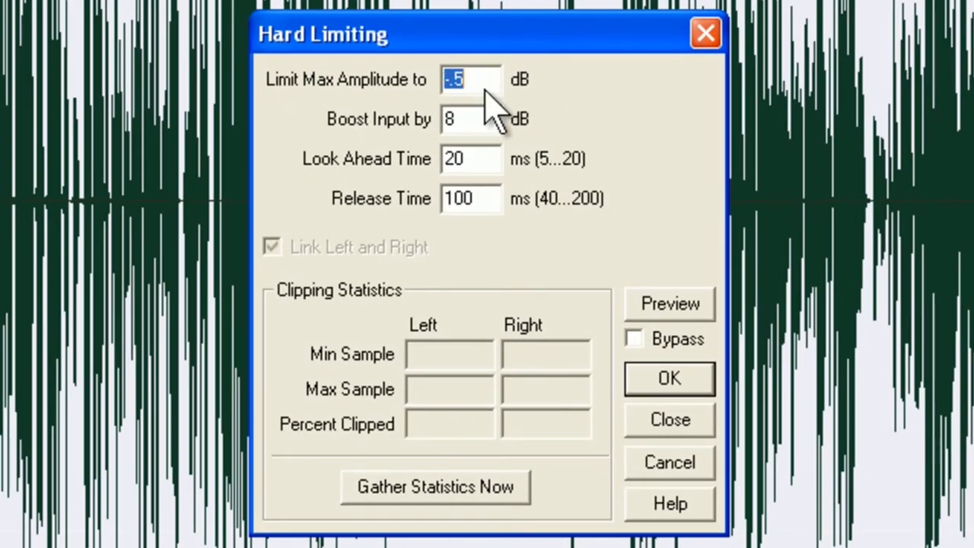
mouse_move(475, 158)
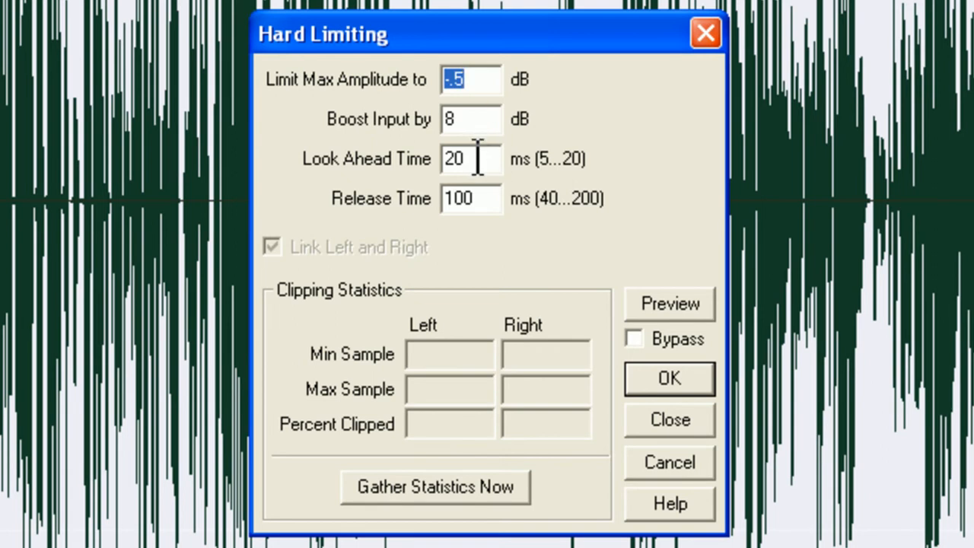
mouse_move(481, 198)
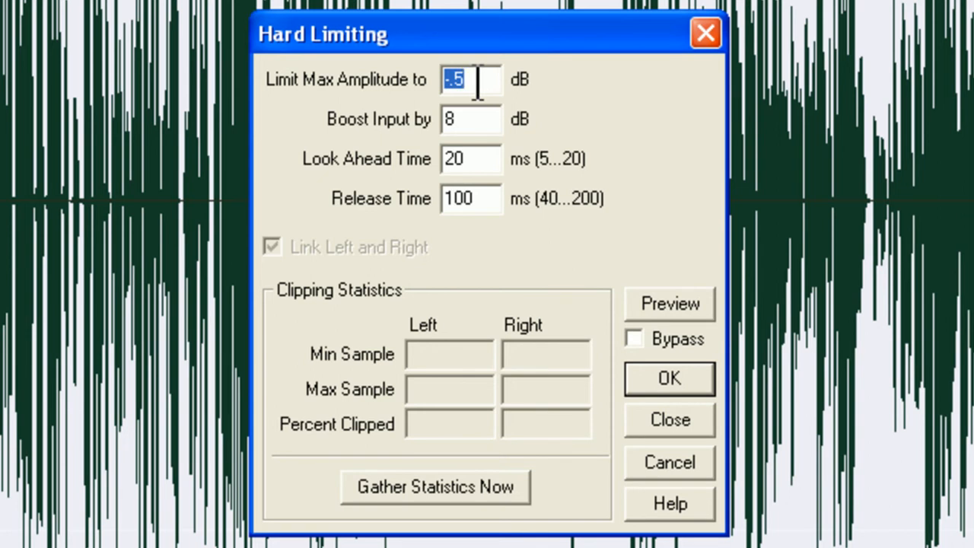
mouse_move(486, 149)
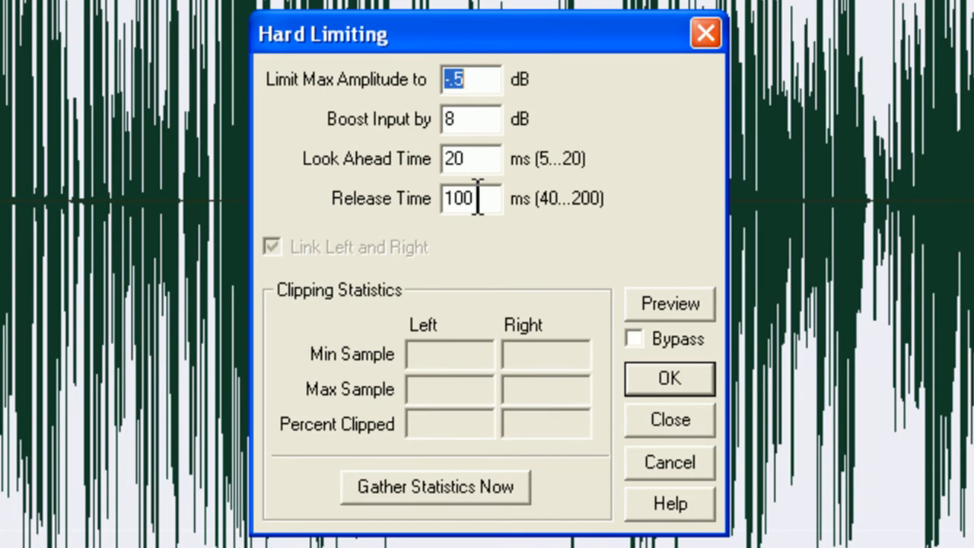
mouse_move(490, 171)
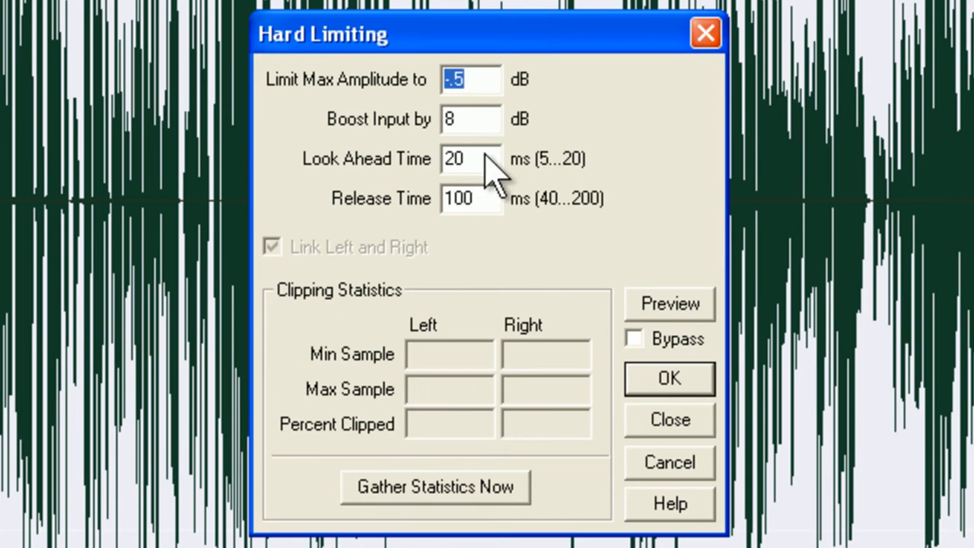
mouse_move(602, 137)
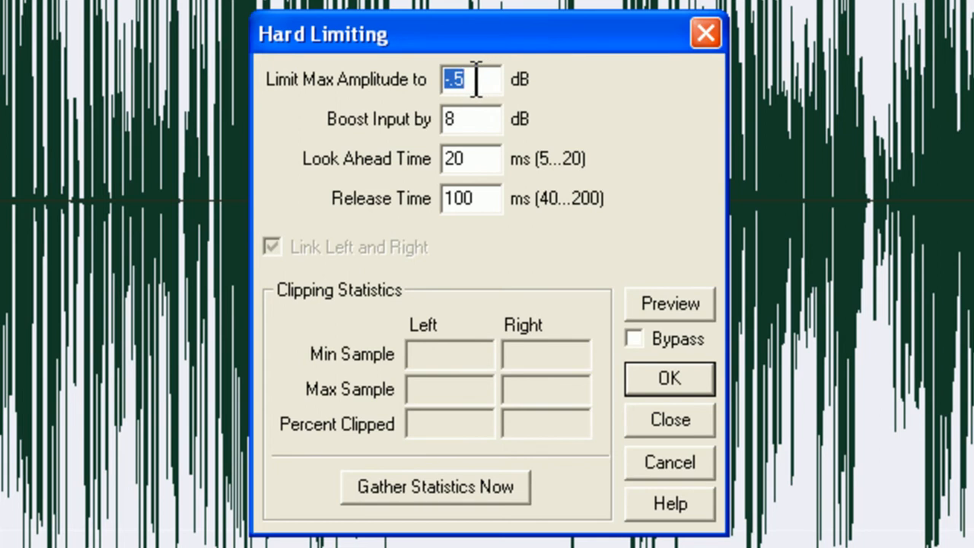
mouse_move(606, 338)
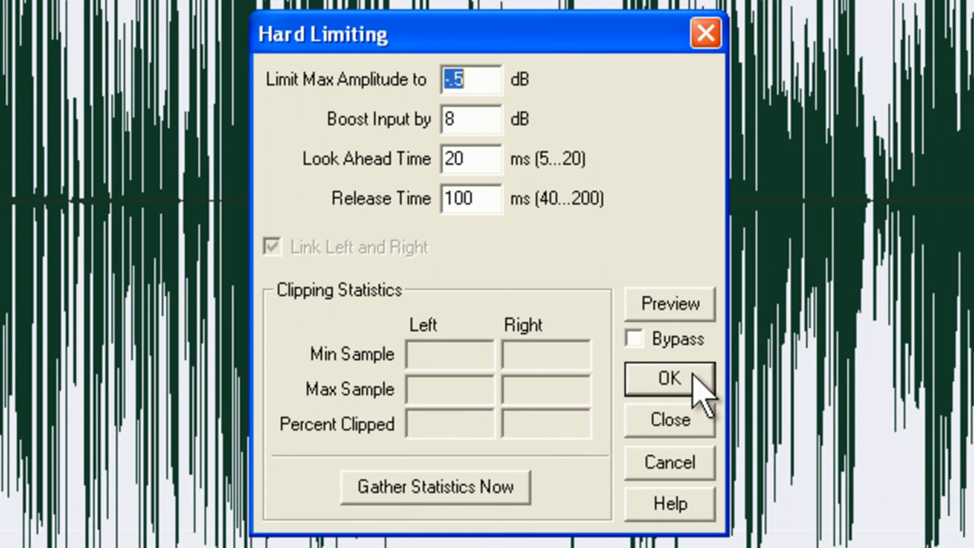
Apply hard limiting at -0.5 dB with an 8 dB boost to the audio
click(668, 379)
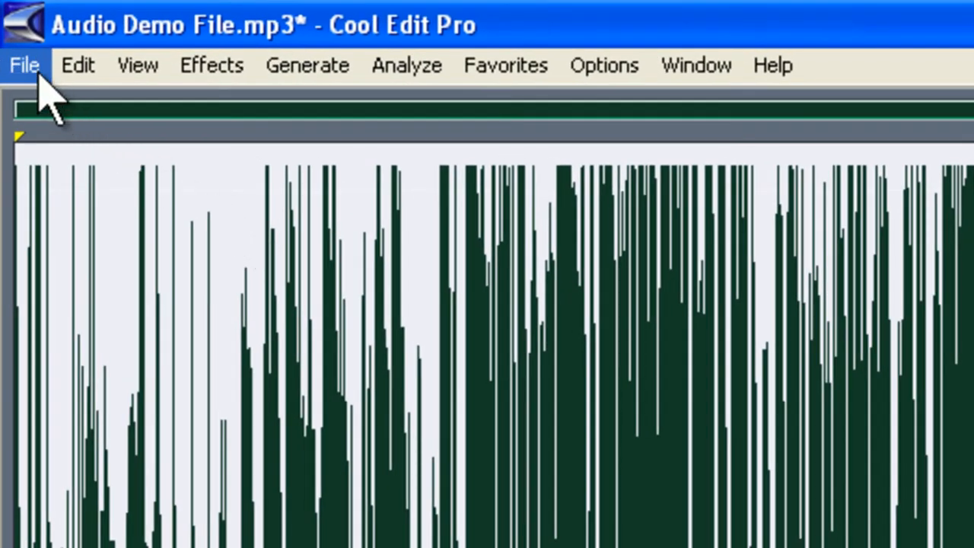
Save the limited audio back to Audio Demo File.mp3 in MP3 format
click(24, 64)
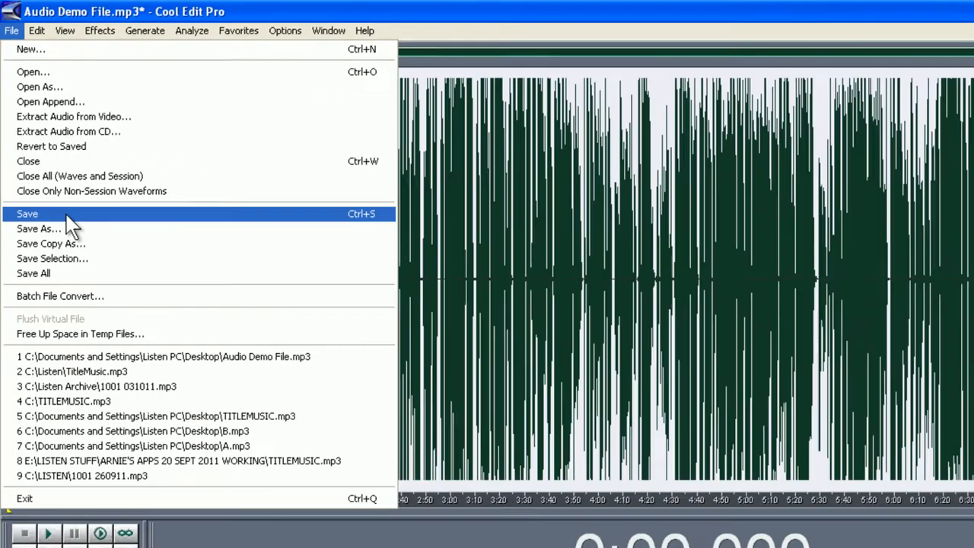
click(27, 213)
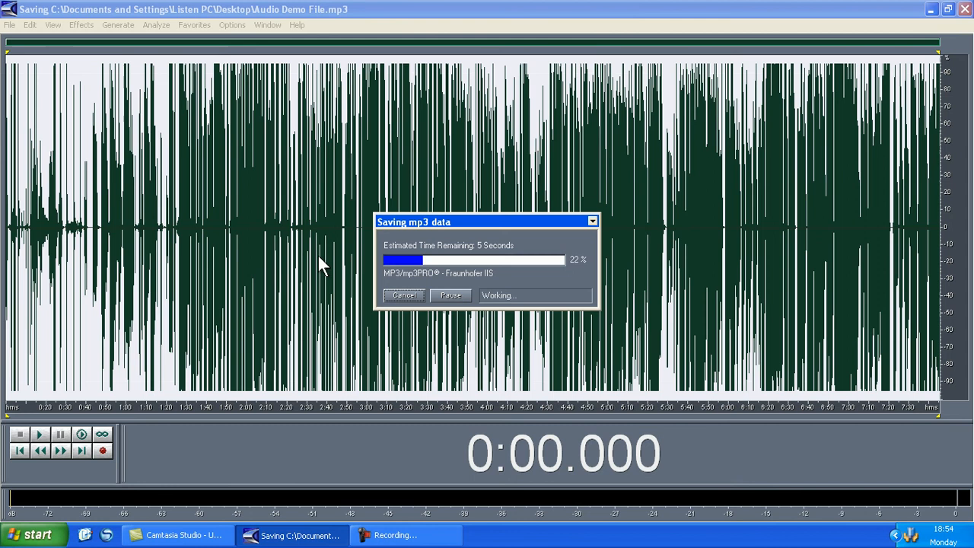
mouse_move(530, 286)
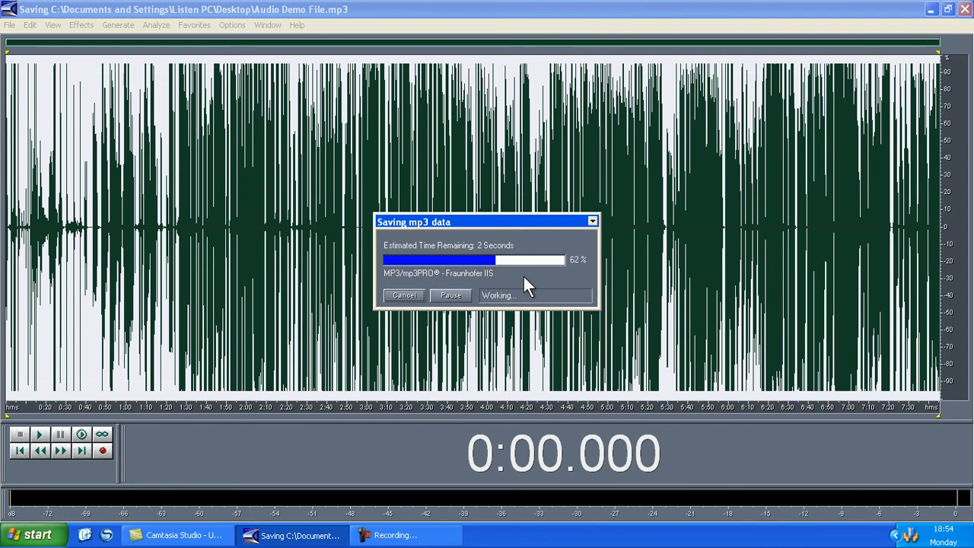